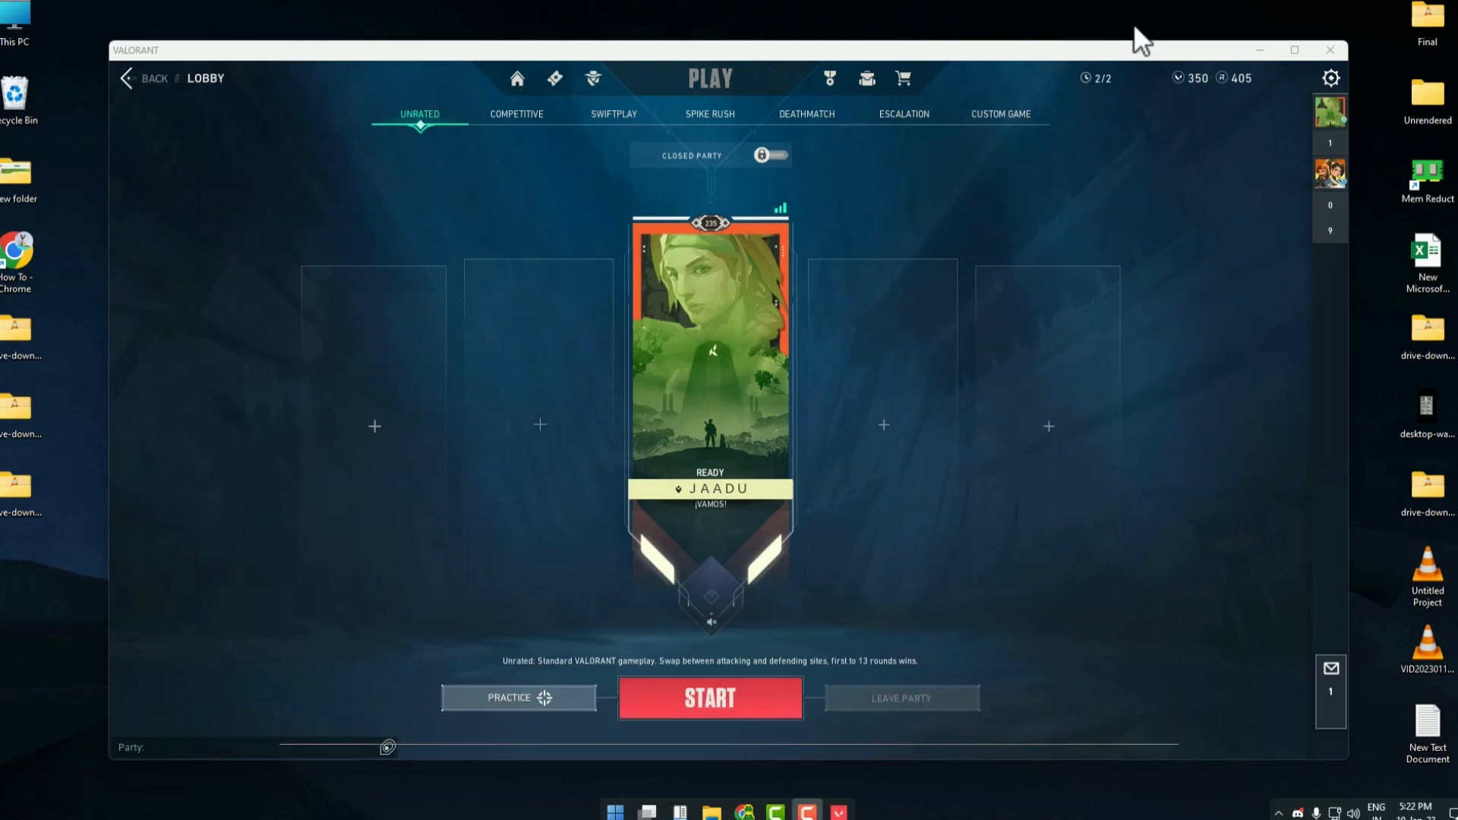
{"action": "mouse_move", "coordinate": [1213, 56]}
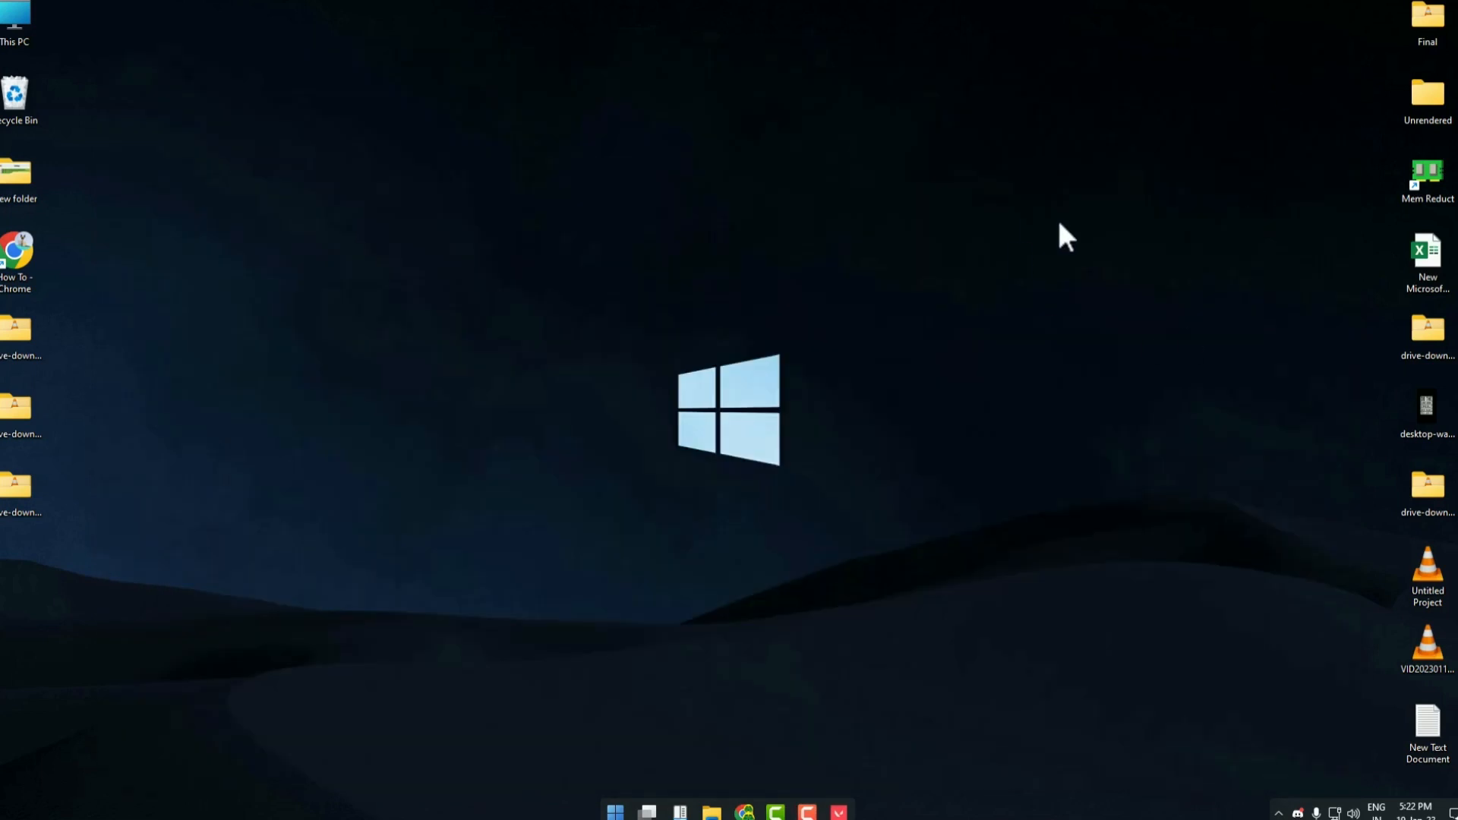
{"action": "mouse_move", "coordinate": [1039, 401]}
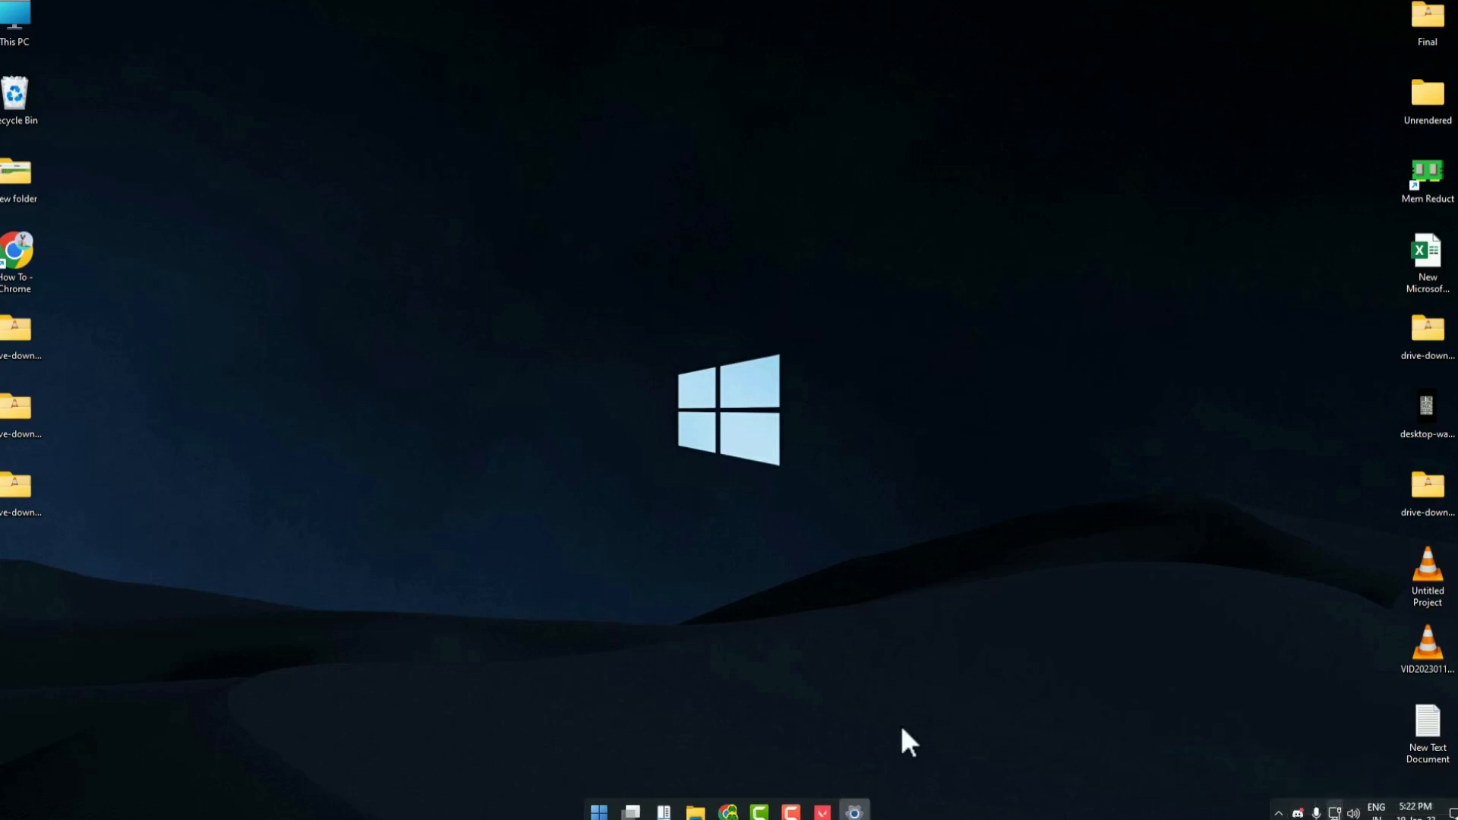
Show the Advanced network settings page down to More settings and Related settings
{"action": "left_click", "coordinate": [852, 811]}
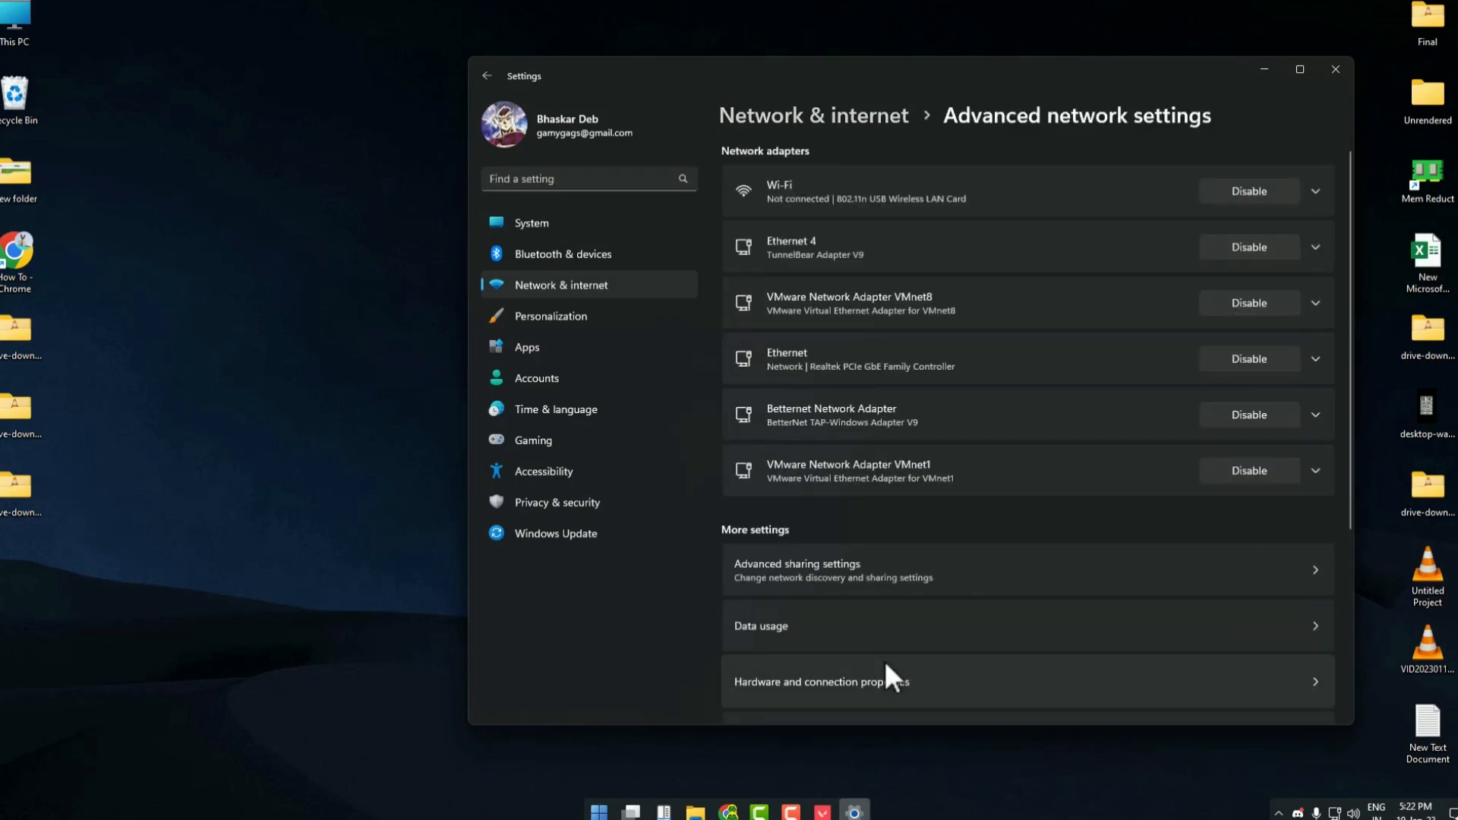
{"action": "scroll", "scroll_direction": "down", "scroll_amount": 3}
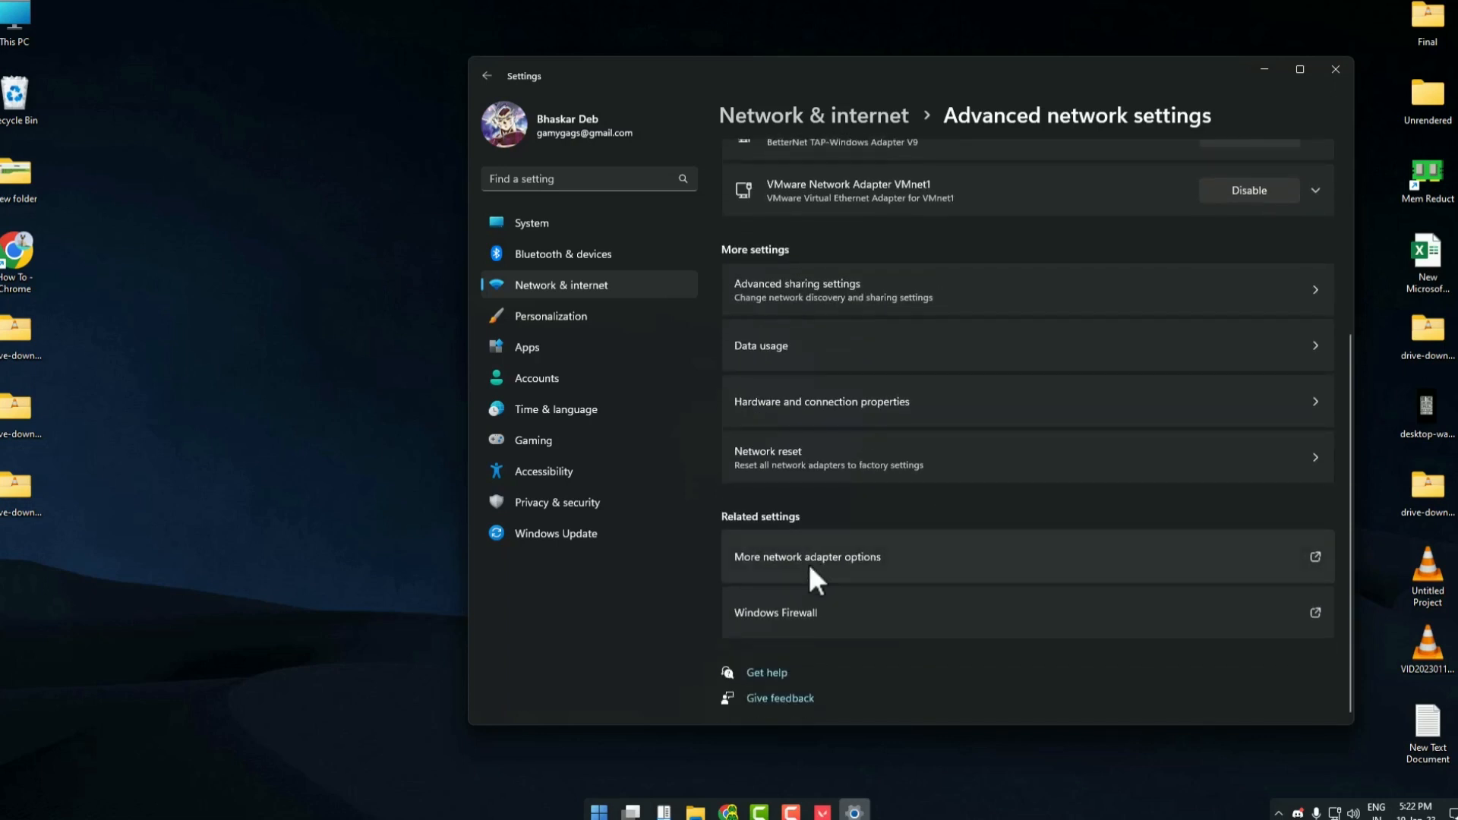
{"action": "mouse_move", "coordinate": [888, 586]}
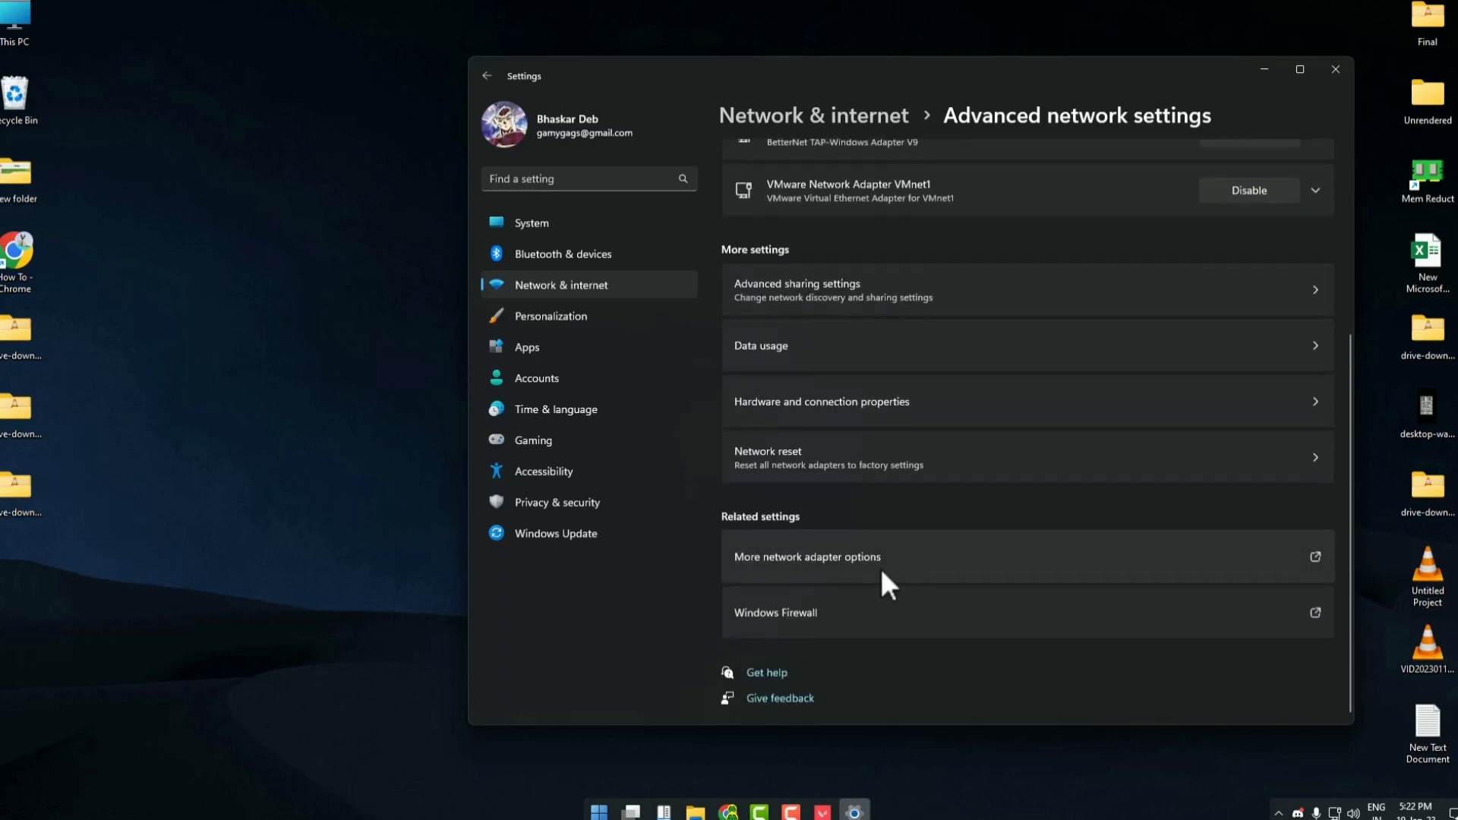
From More network adapter options, bring up the Ethernet adapter's Properties with its networking items
{"action": "left_click", "coordinate": [806, 556]}
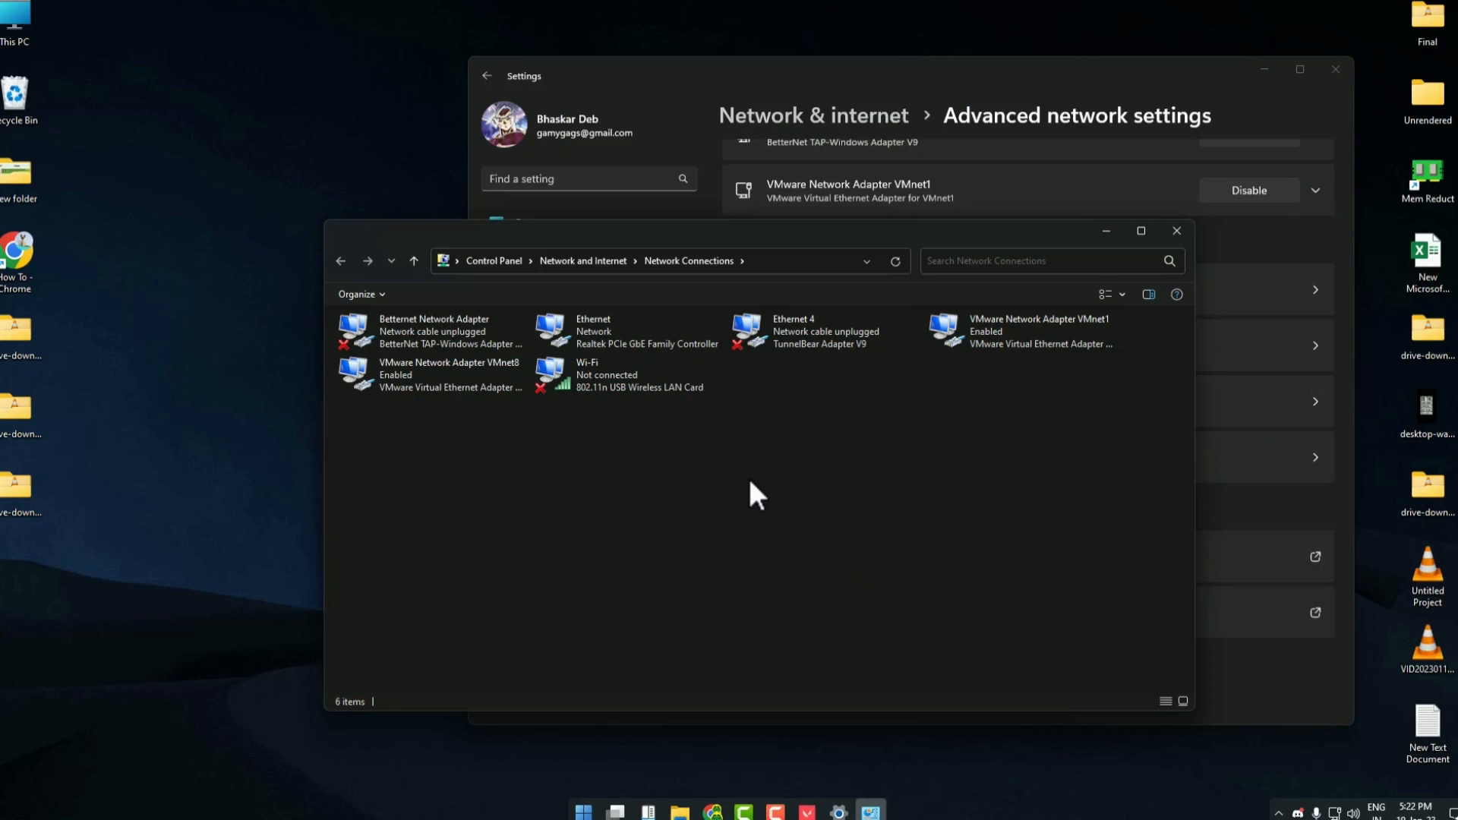
{"action": "mouse_move", "coordinate": [826, 389]}
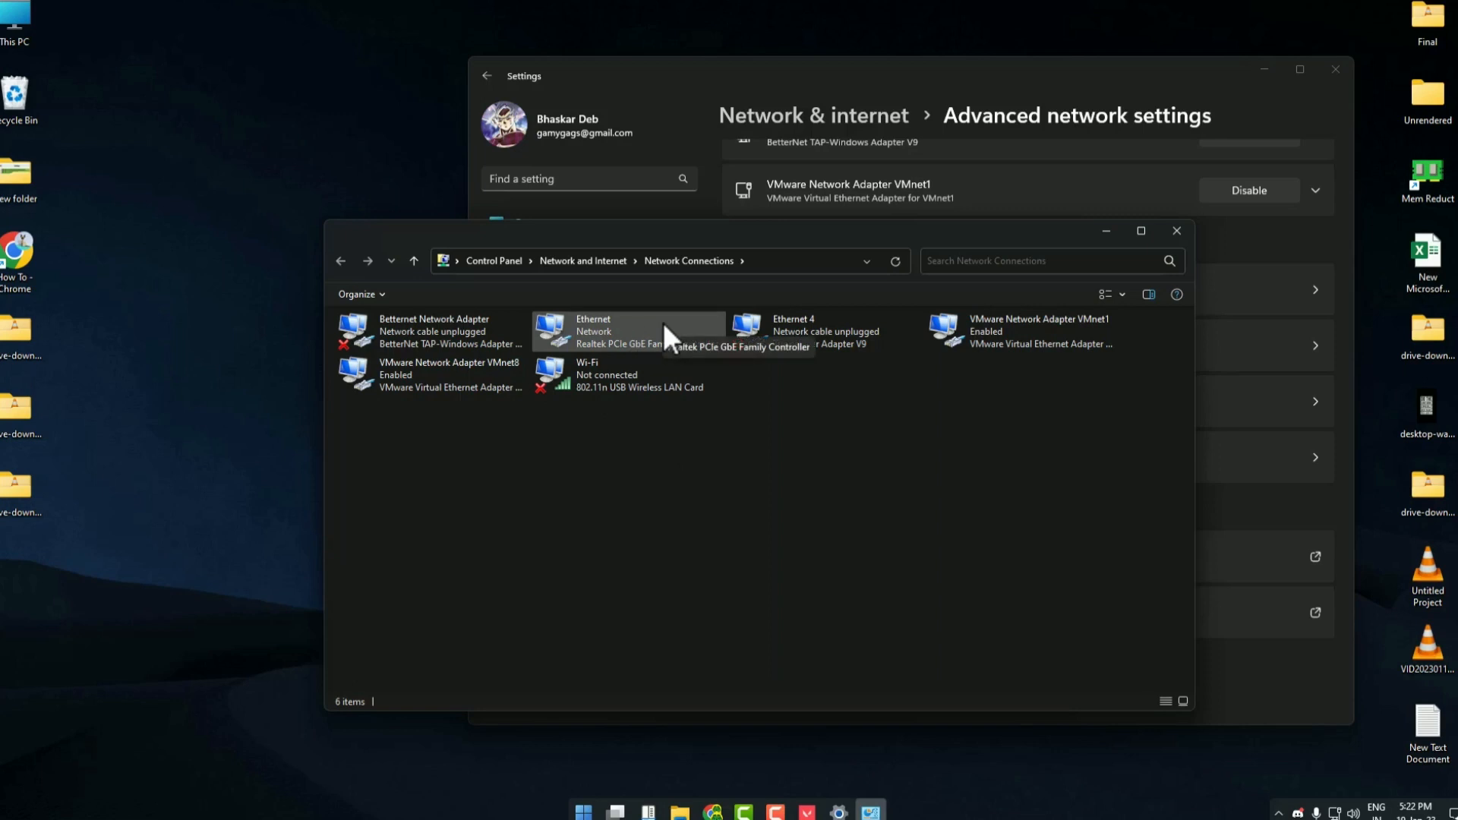
{"action": "right_click", "coordinate": [593, 331]}
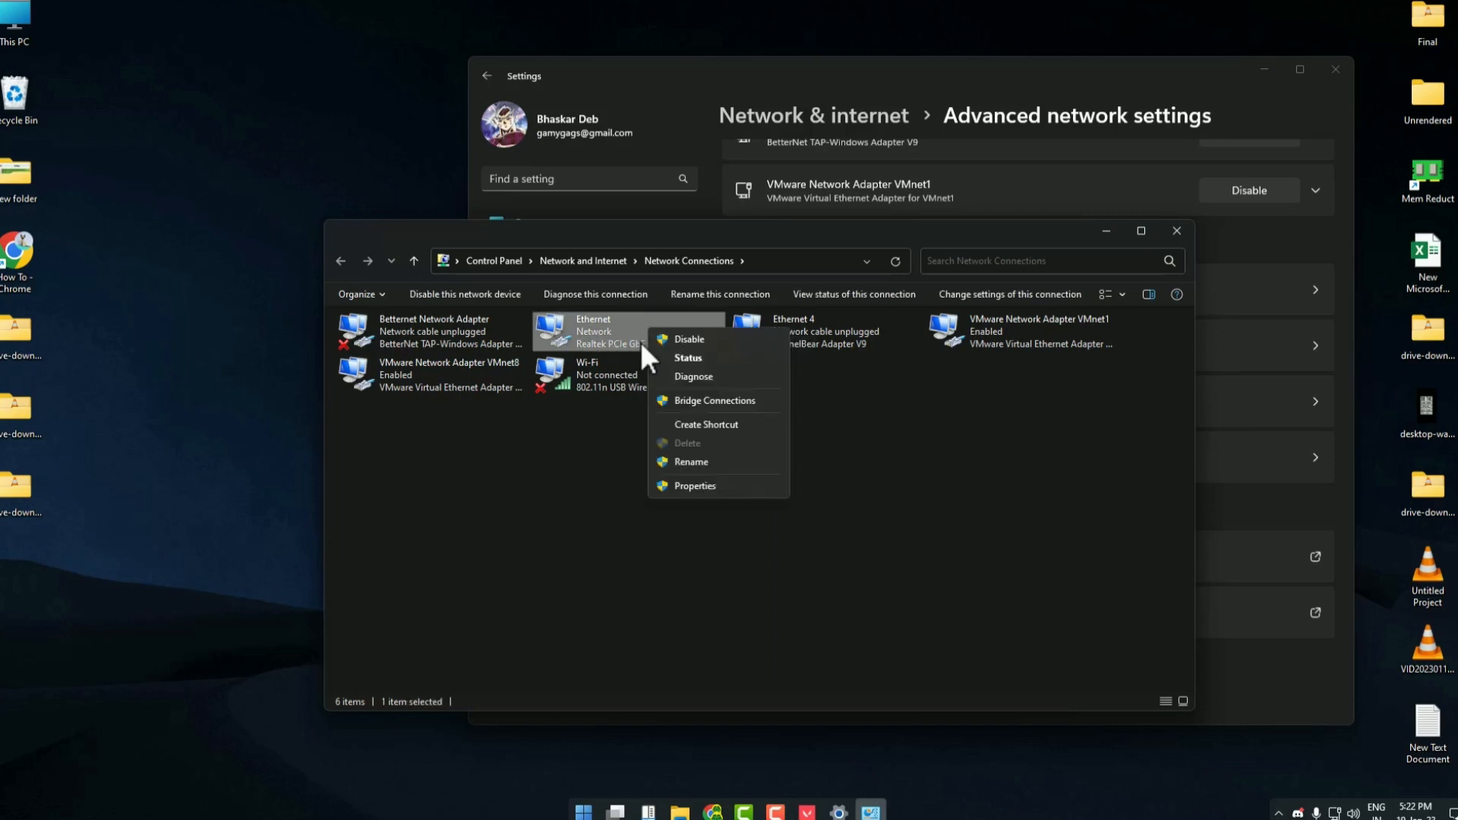
{"action": "mouse_move", "coordinate": [695, 486]}
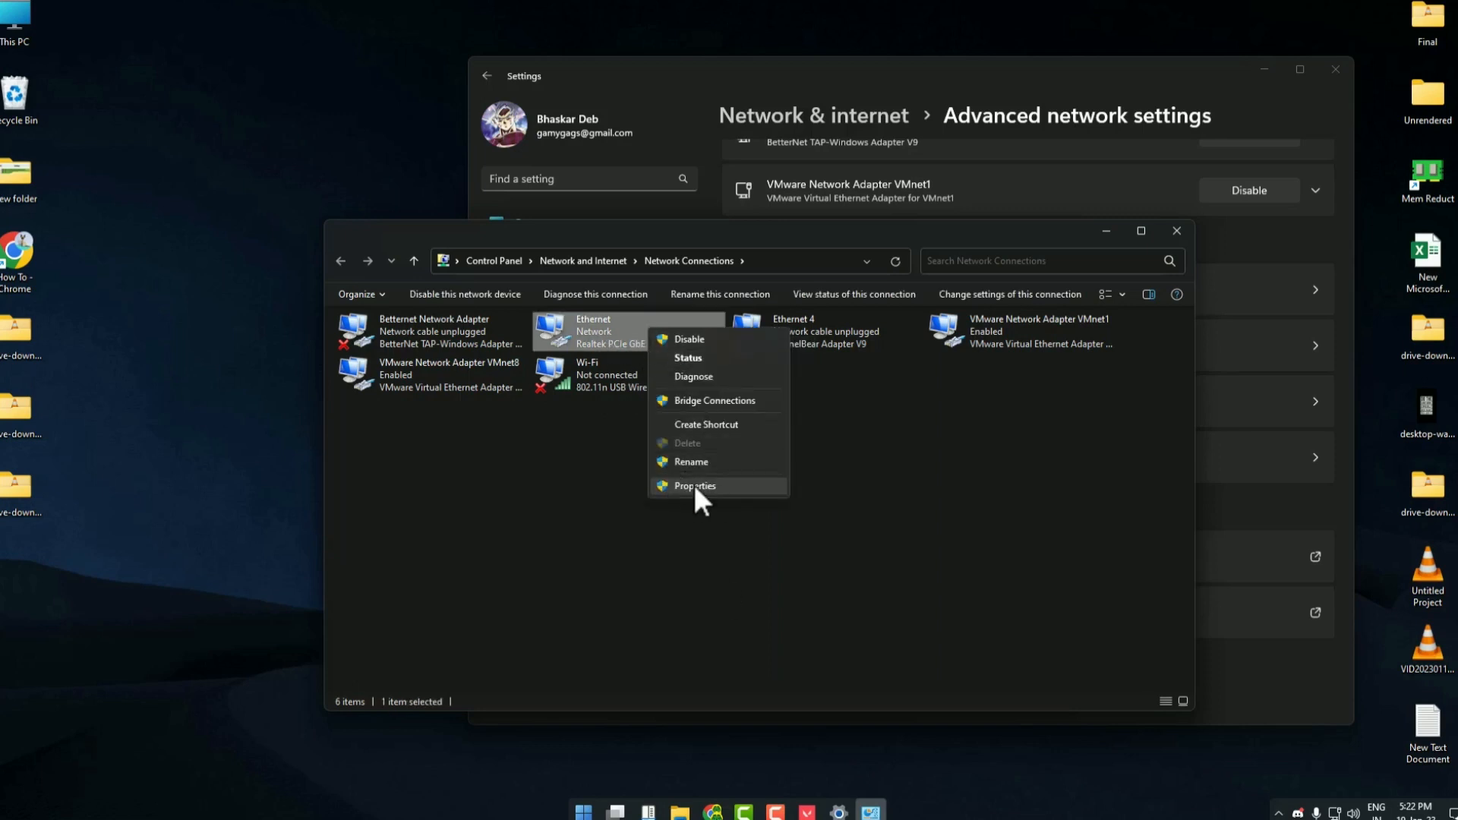
{"action": "left_click", "coordinate": [695, 486]}
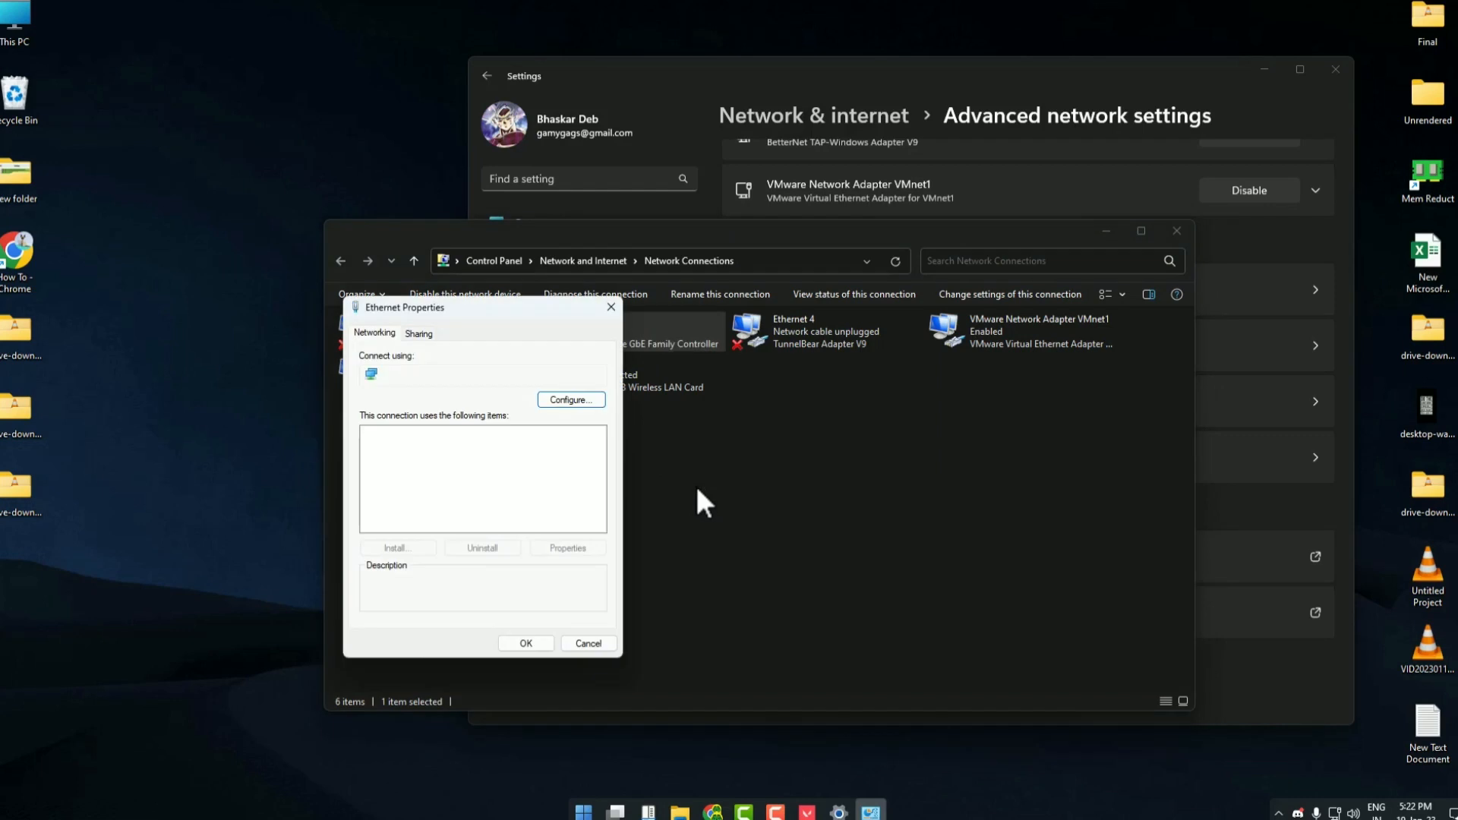
{"action": "left_click", "coordinate": [444, 433]}
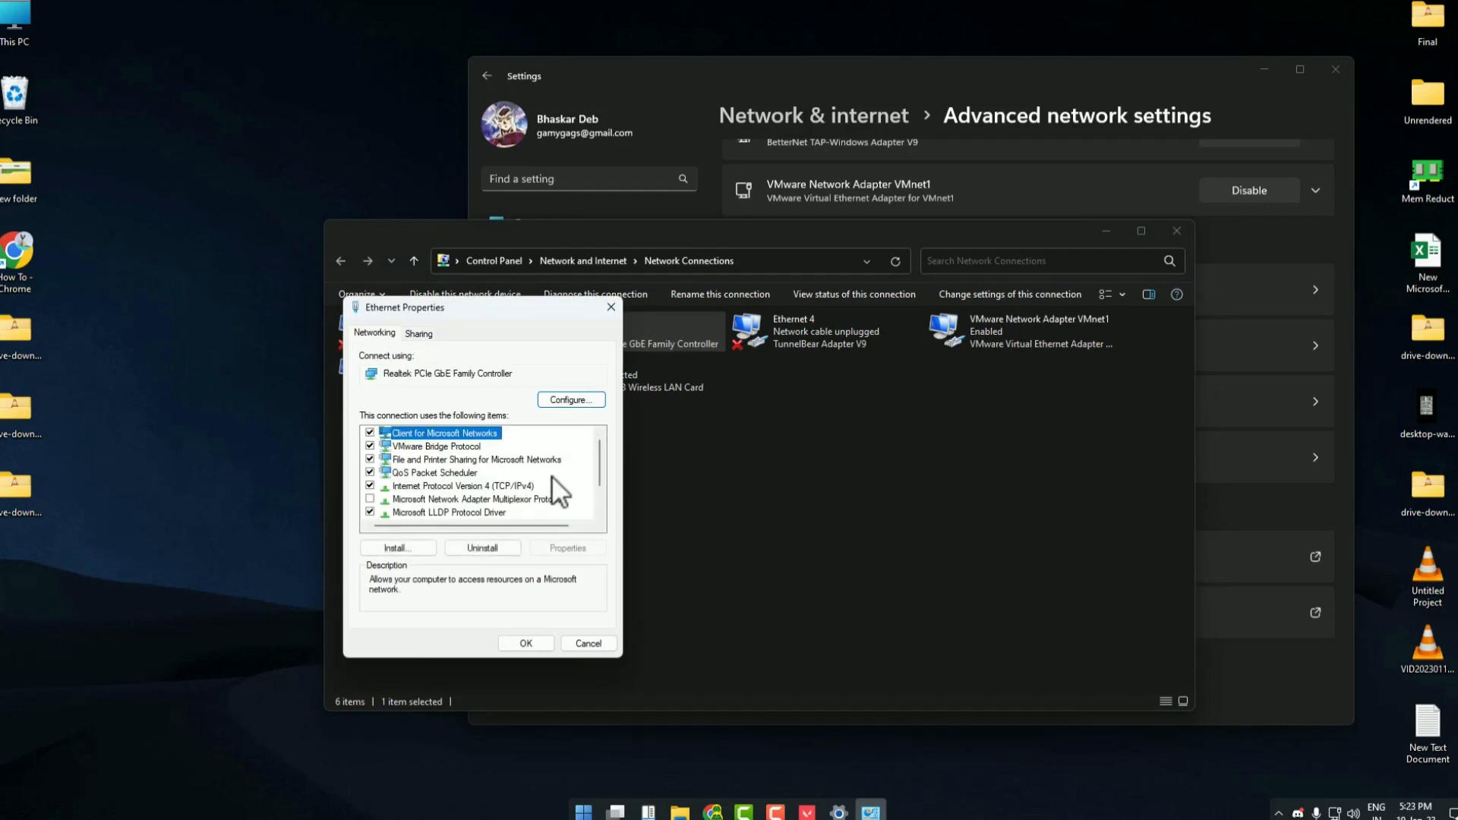
{"action": "mouse_move", "coordinate": [670, 293]}
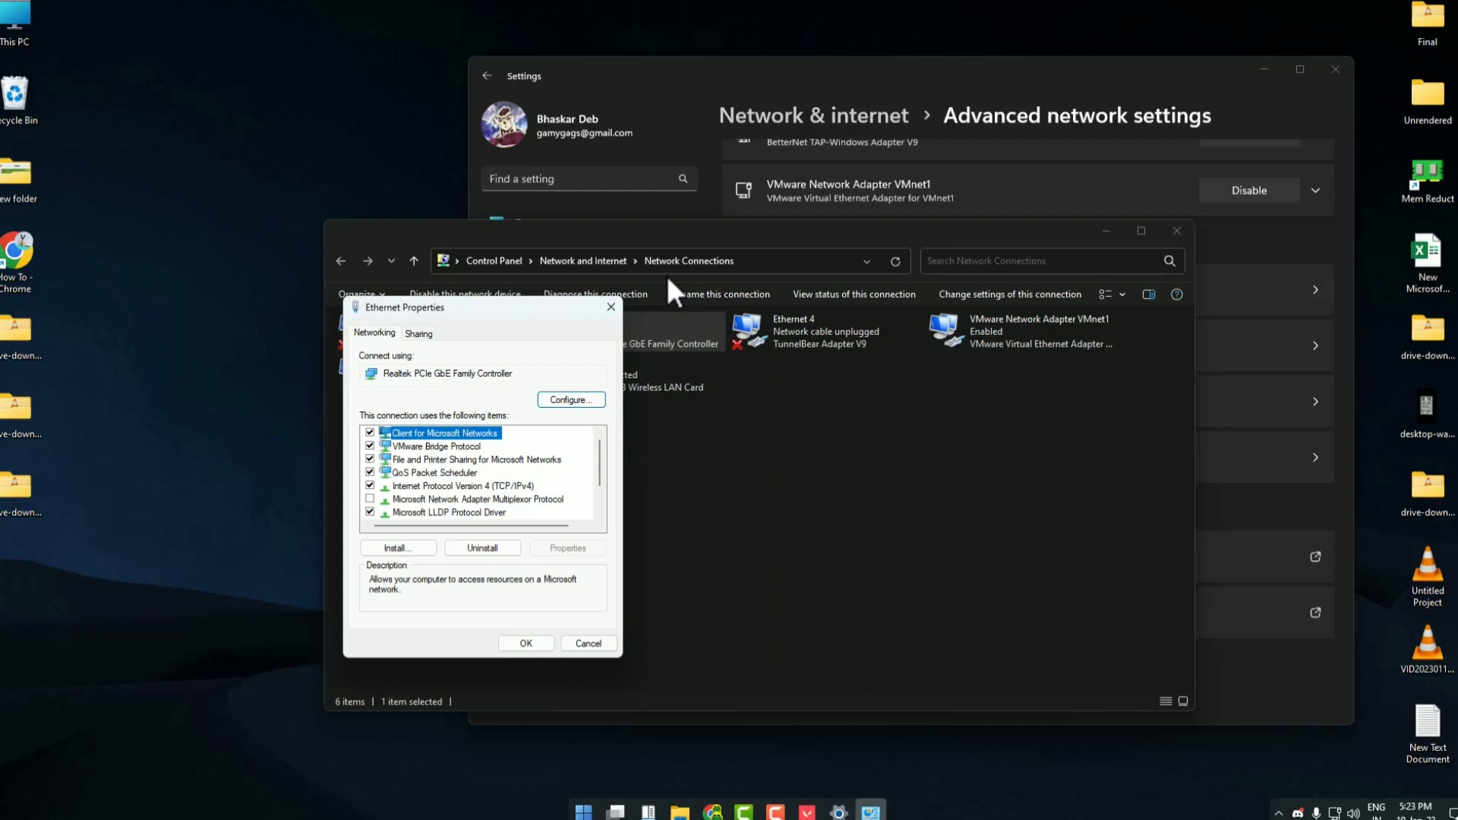
{"action": "mouse_move", "coordinate": [491, 516]}
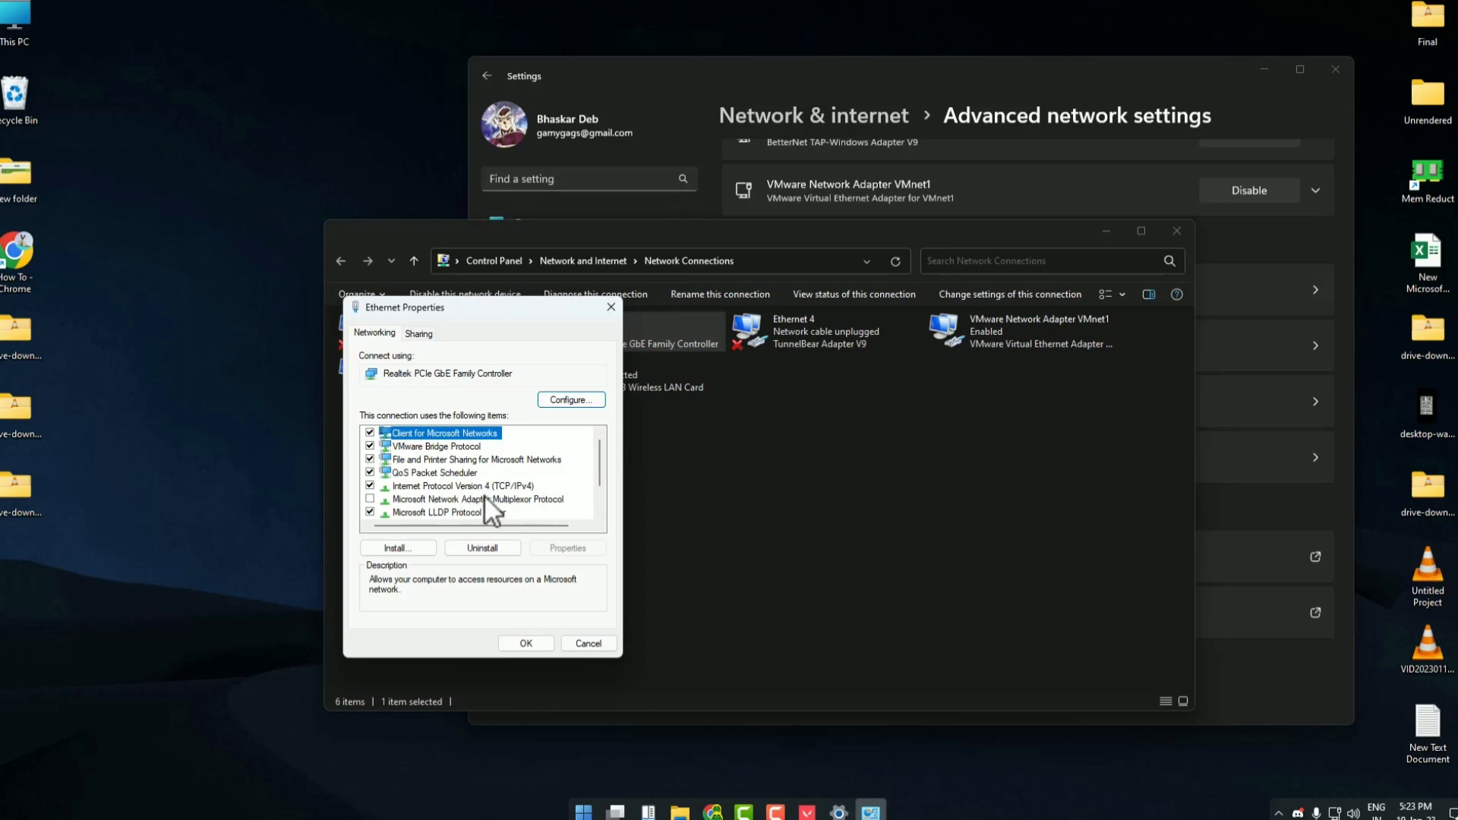
Give the Ethernet IPv4 settings manual DNS servers 8.8.8.8 and 8.8.4.4 and confirm both dialogs
{"action": "double_click", "coordinate": [462, 486]}
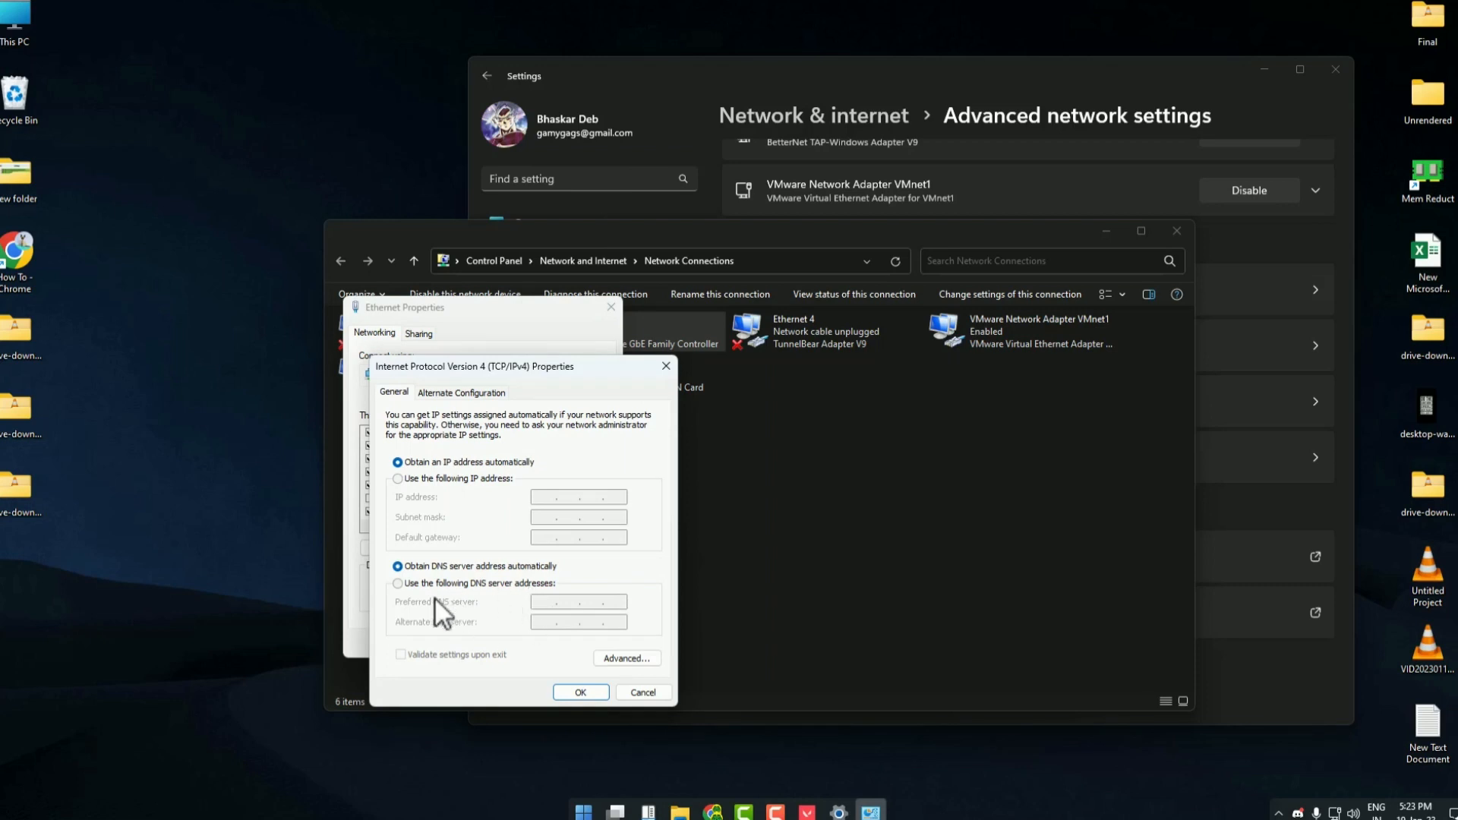
{"action": "mouse_move", "coordinate": [445, 614]}
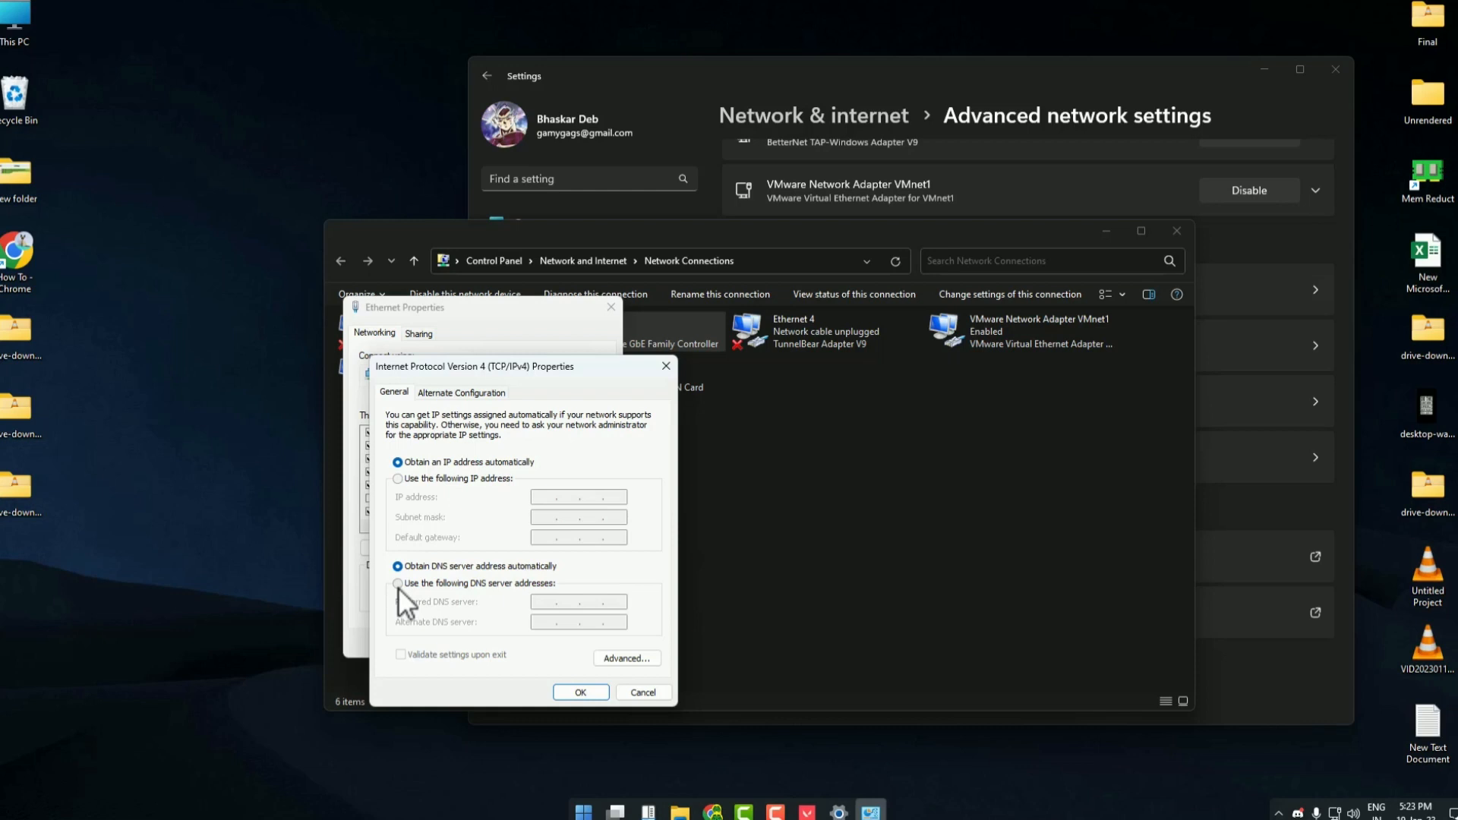
{"action": "left_click", "coordinate": [398, 583]}
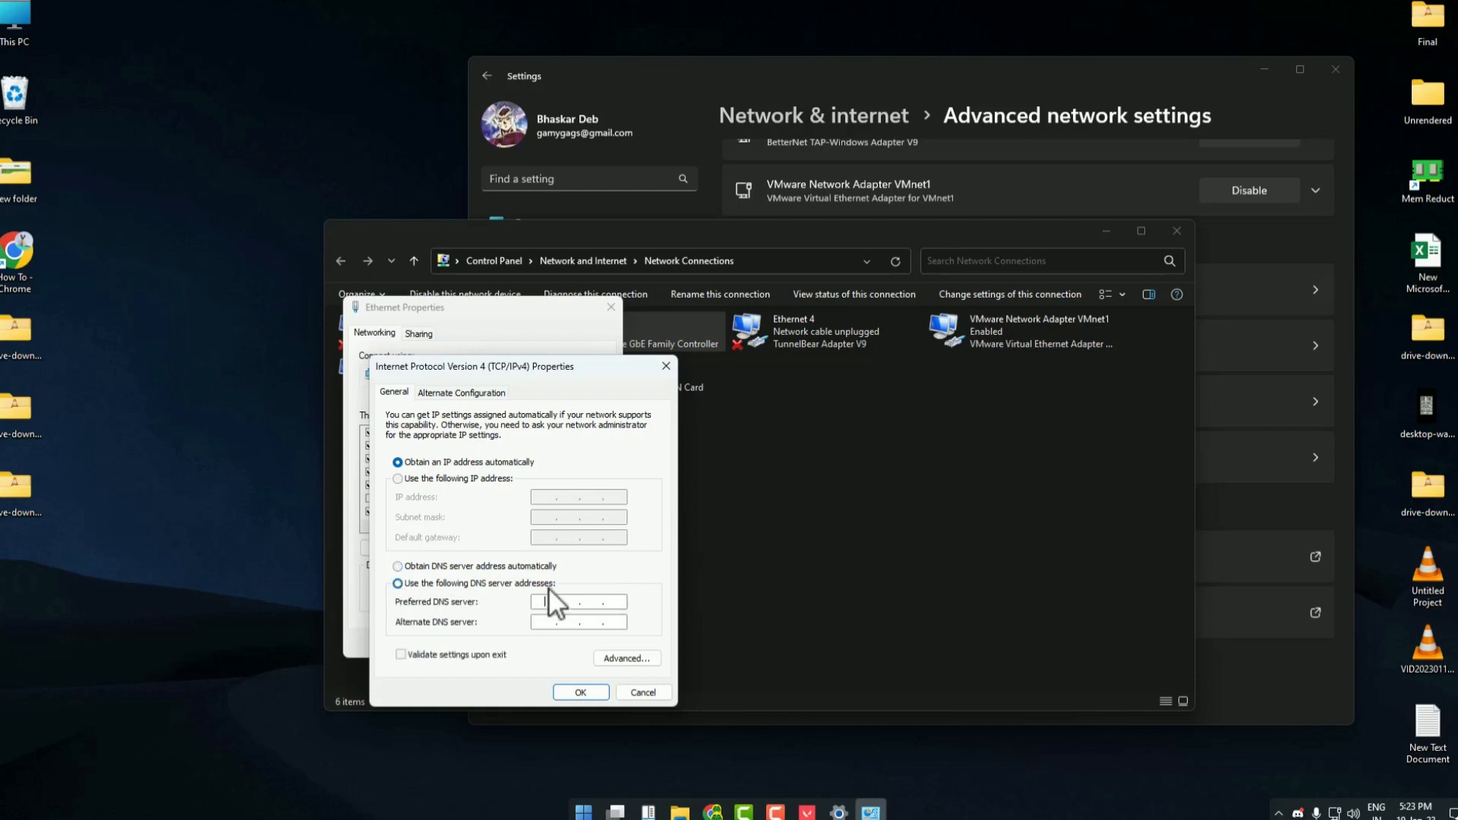
{"action": "left_click", "coordinate": [400, 583]}
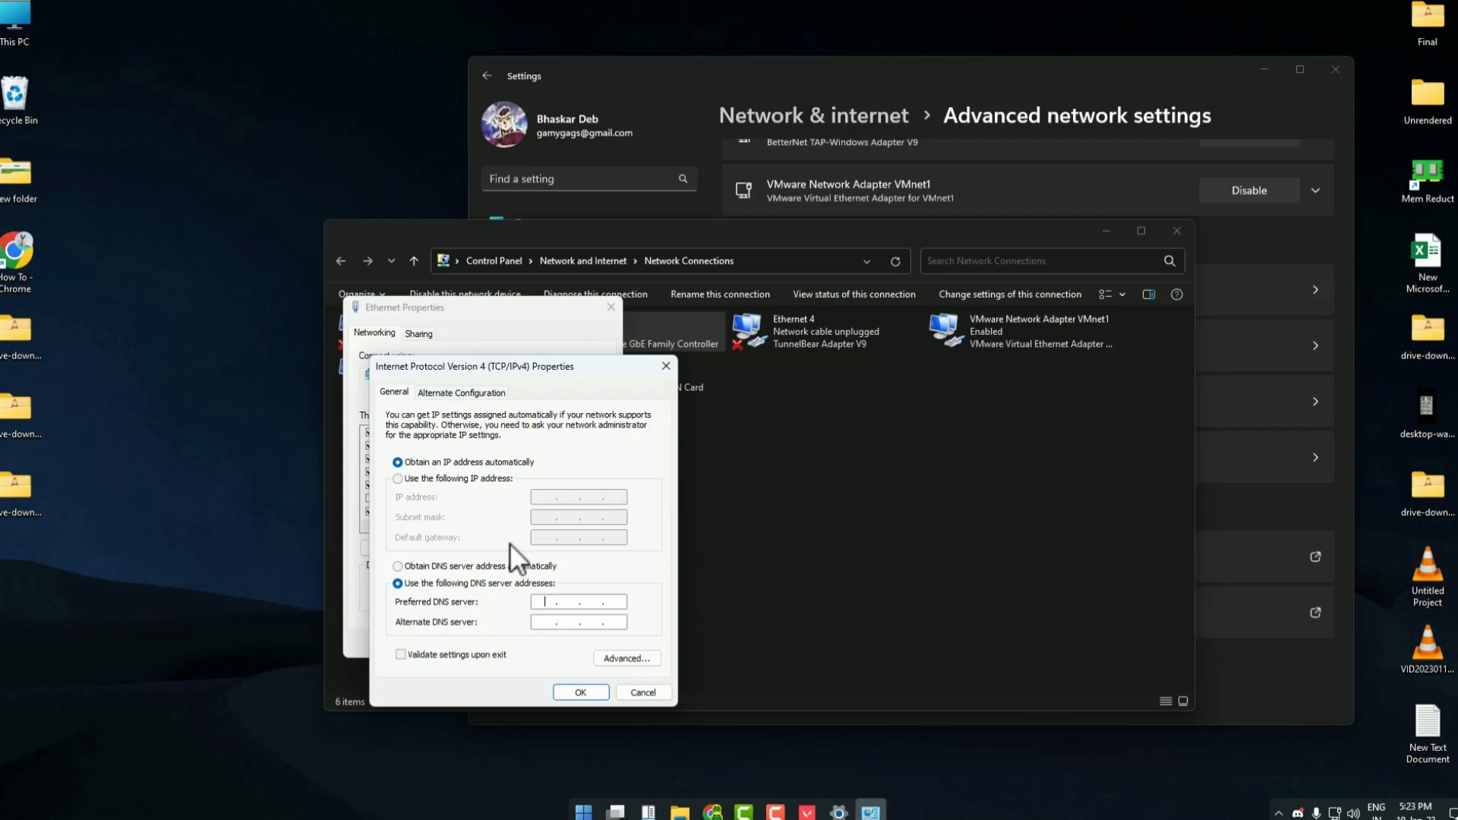
{"action": "type", "text": "8.8"}
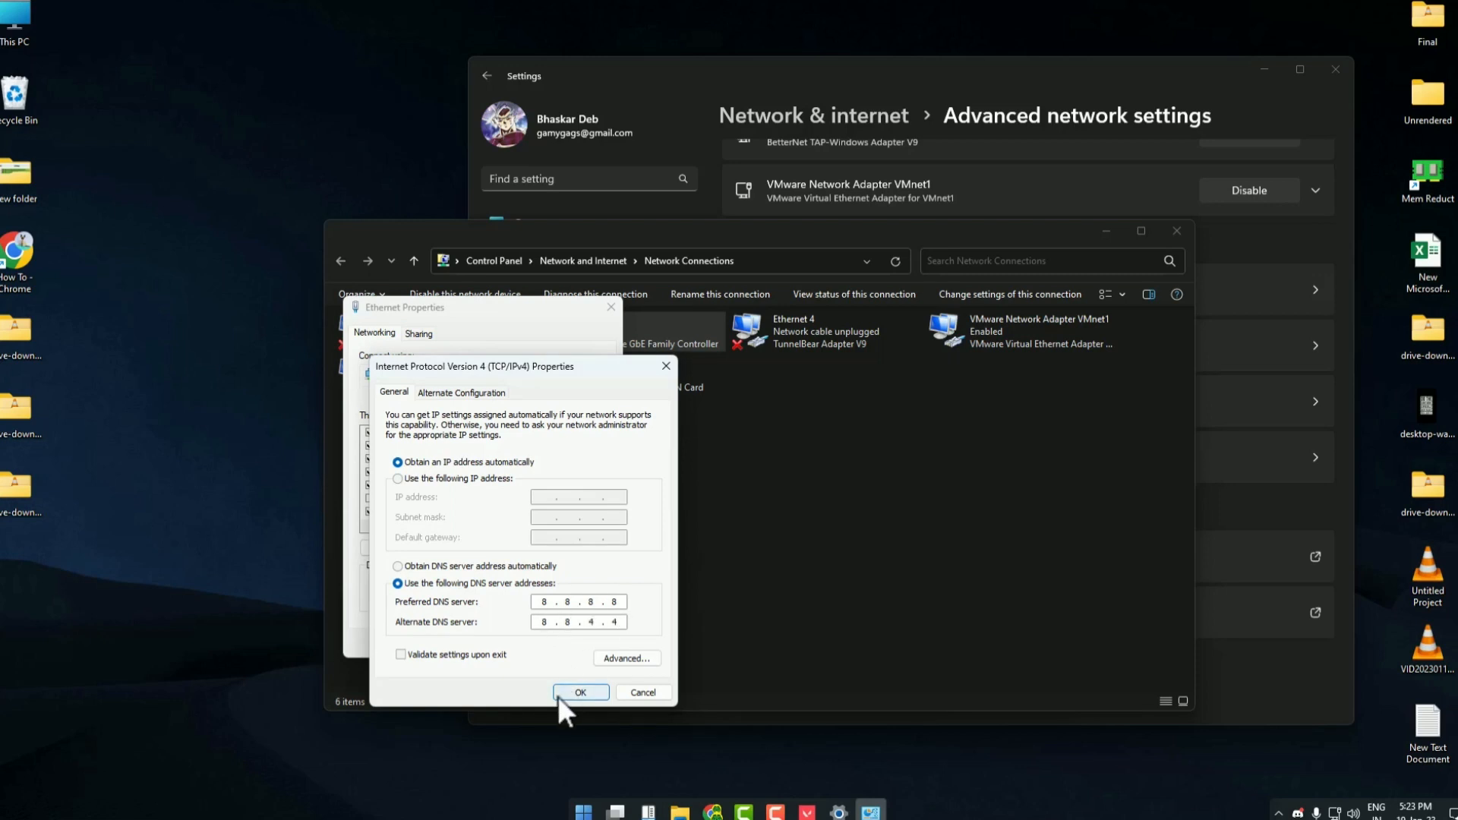
{"action": "left_click", "coordinate": [578, 693]}
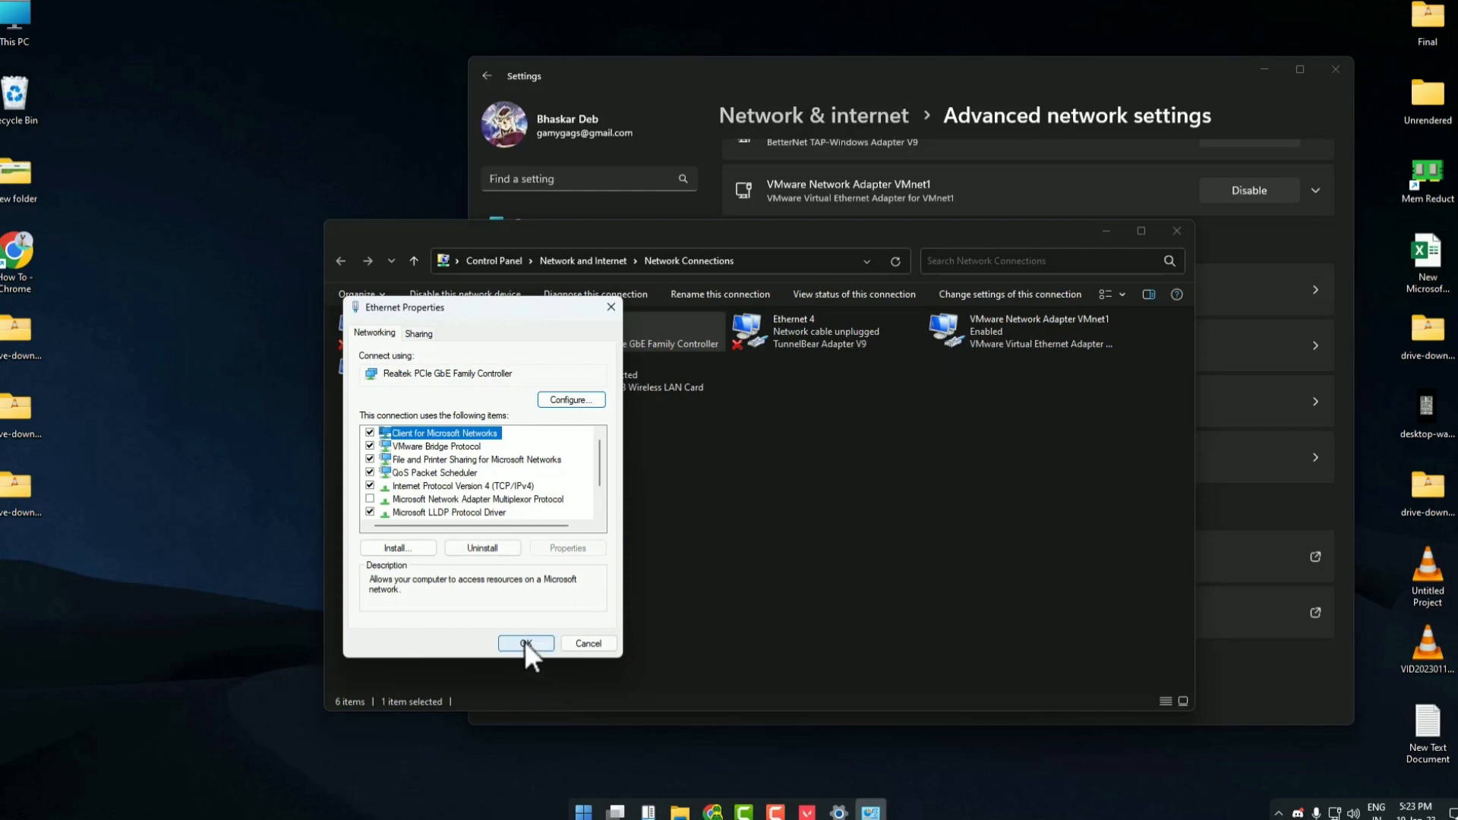
{"action": "left_click", "coordinate": [525, 644]}
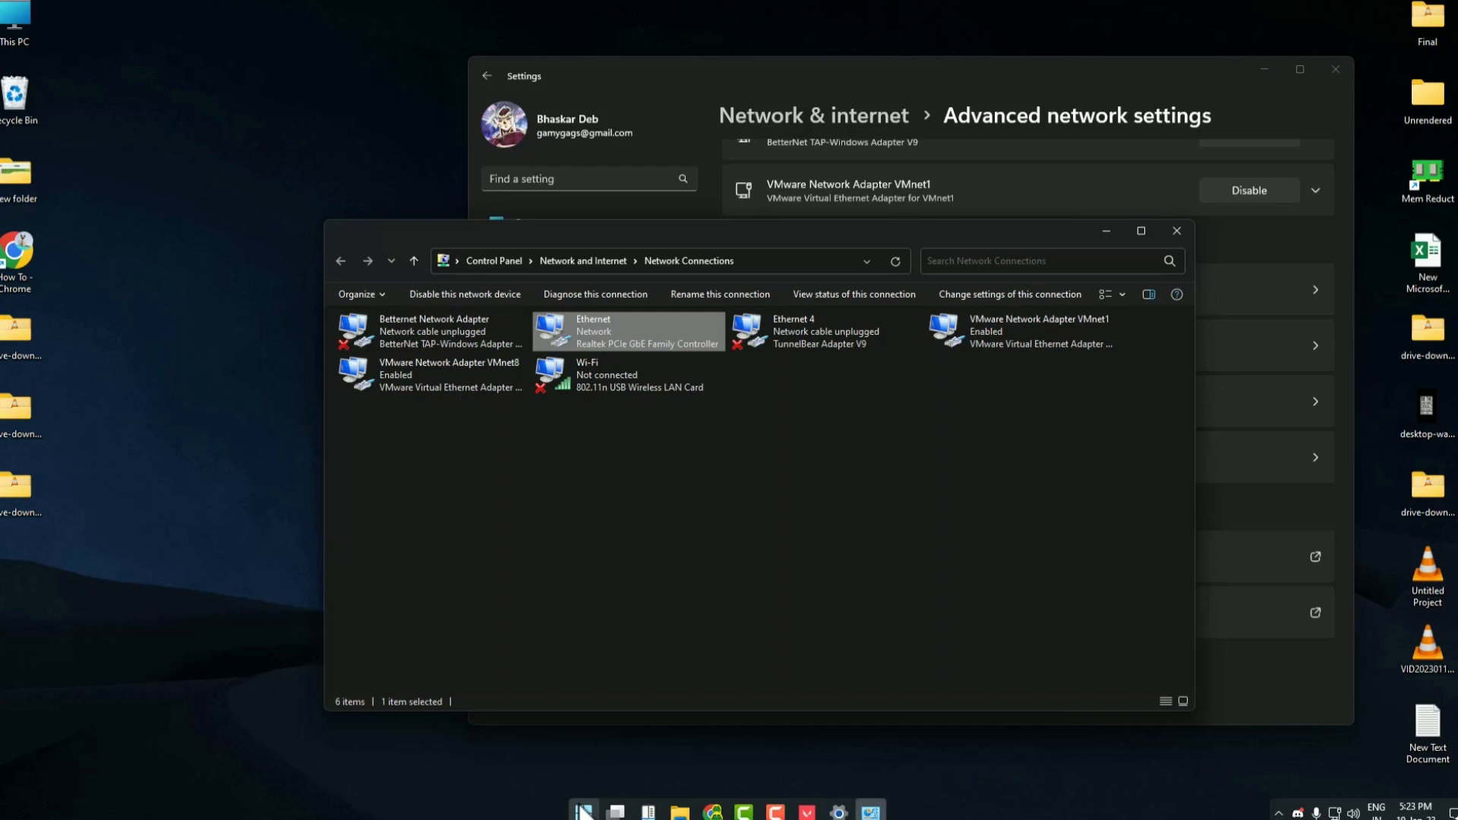
Search Start for 'cmd' and run Command Prompt as administrator
{"action": "left_click", "coordinate": [583, 811]}
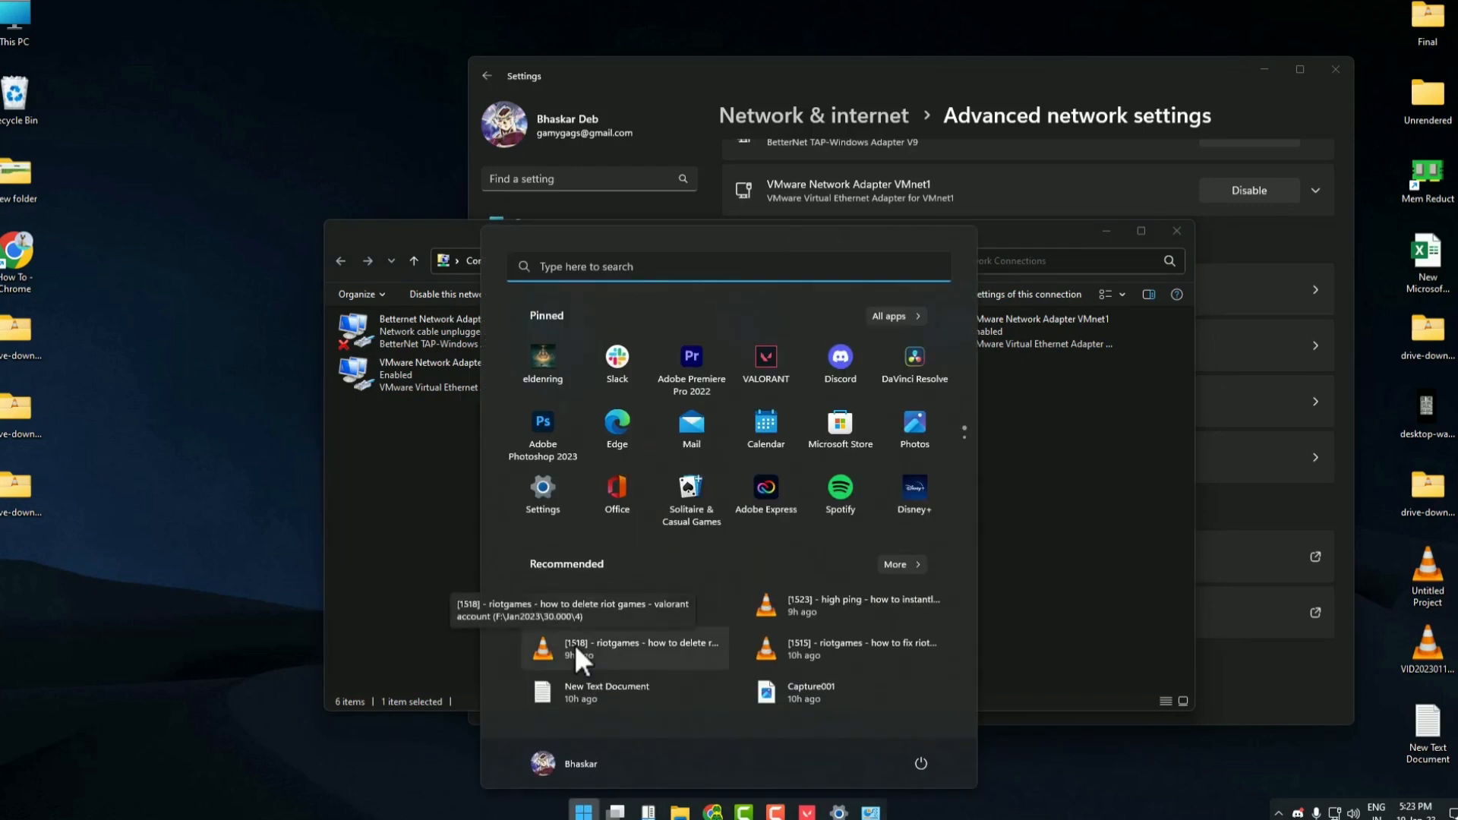
{"action": "type", "text": "cmd"}
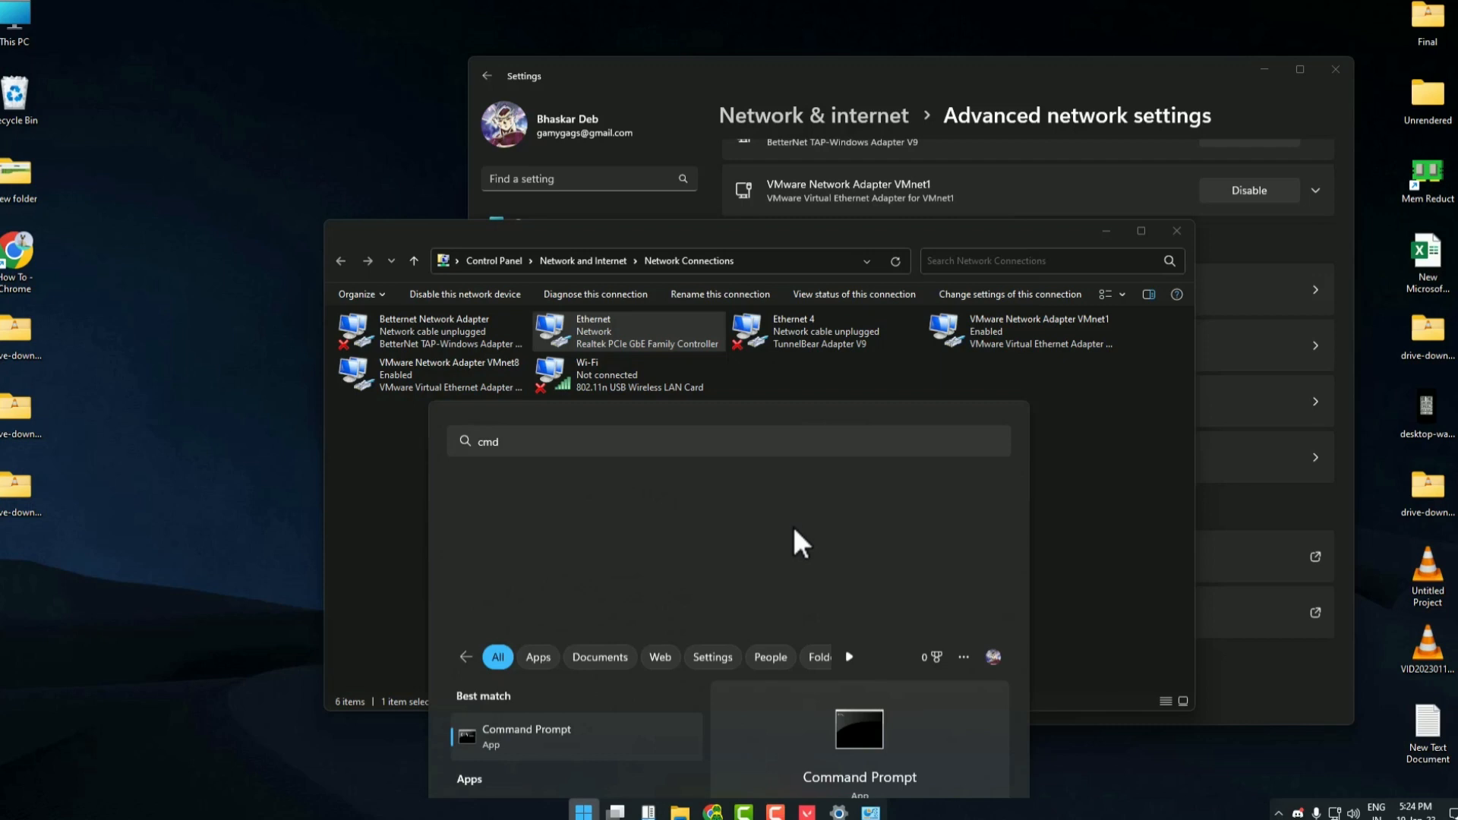
{"action": "left_click", "coordinate": [526, 735]}
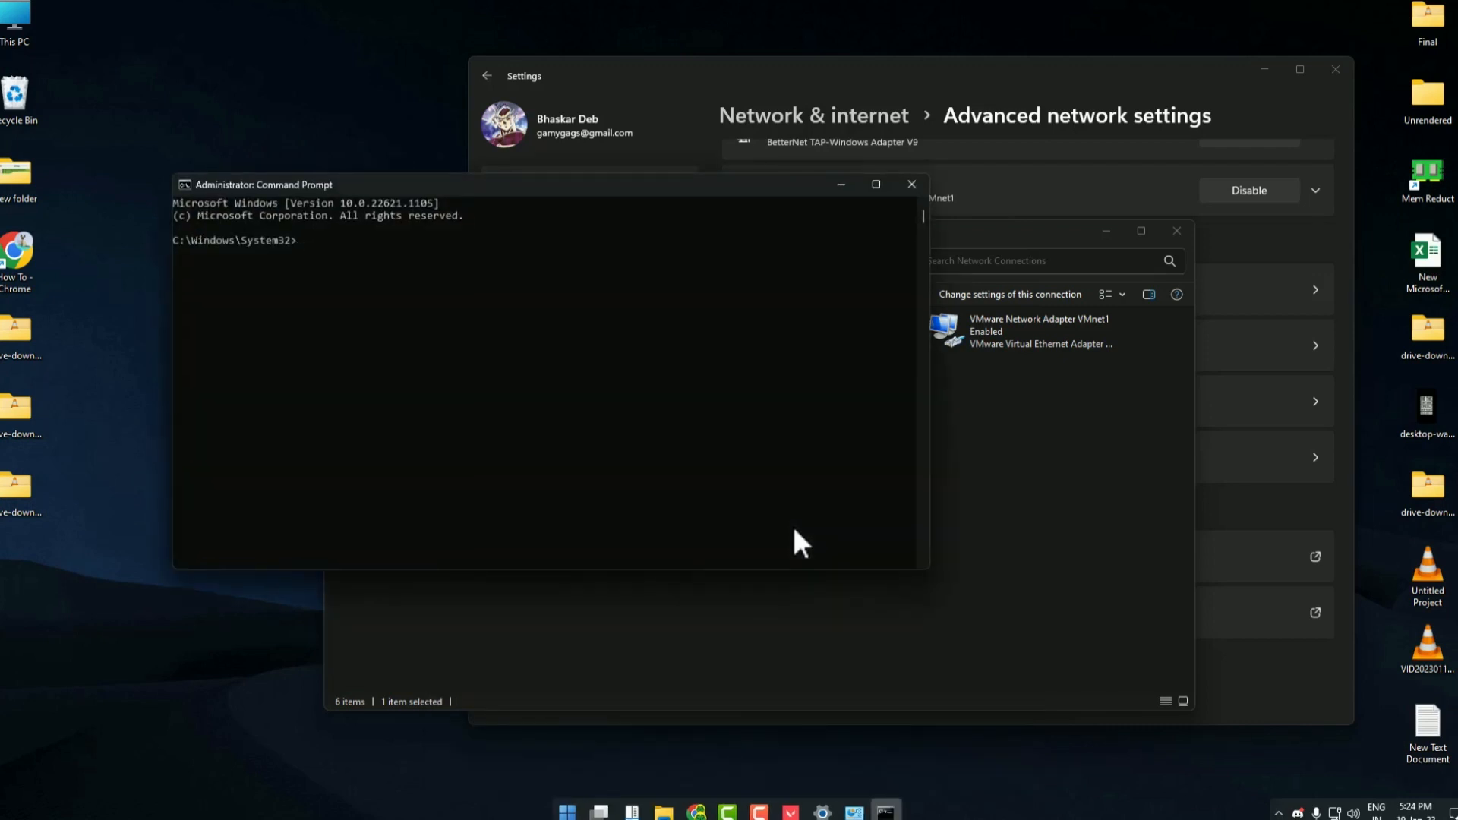
Enter 'ipconfig /all' on the administrator prompt line without running it yet
{"action": "type", "text": "ipconf"}
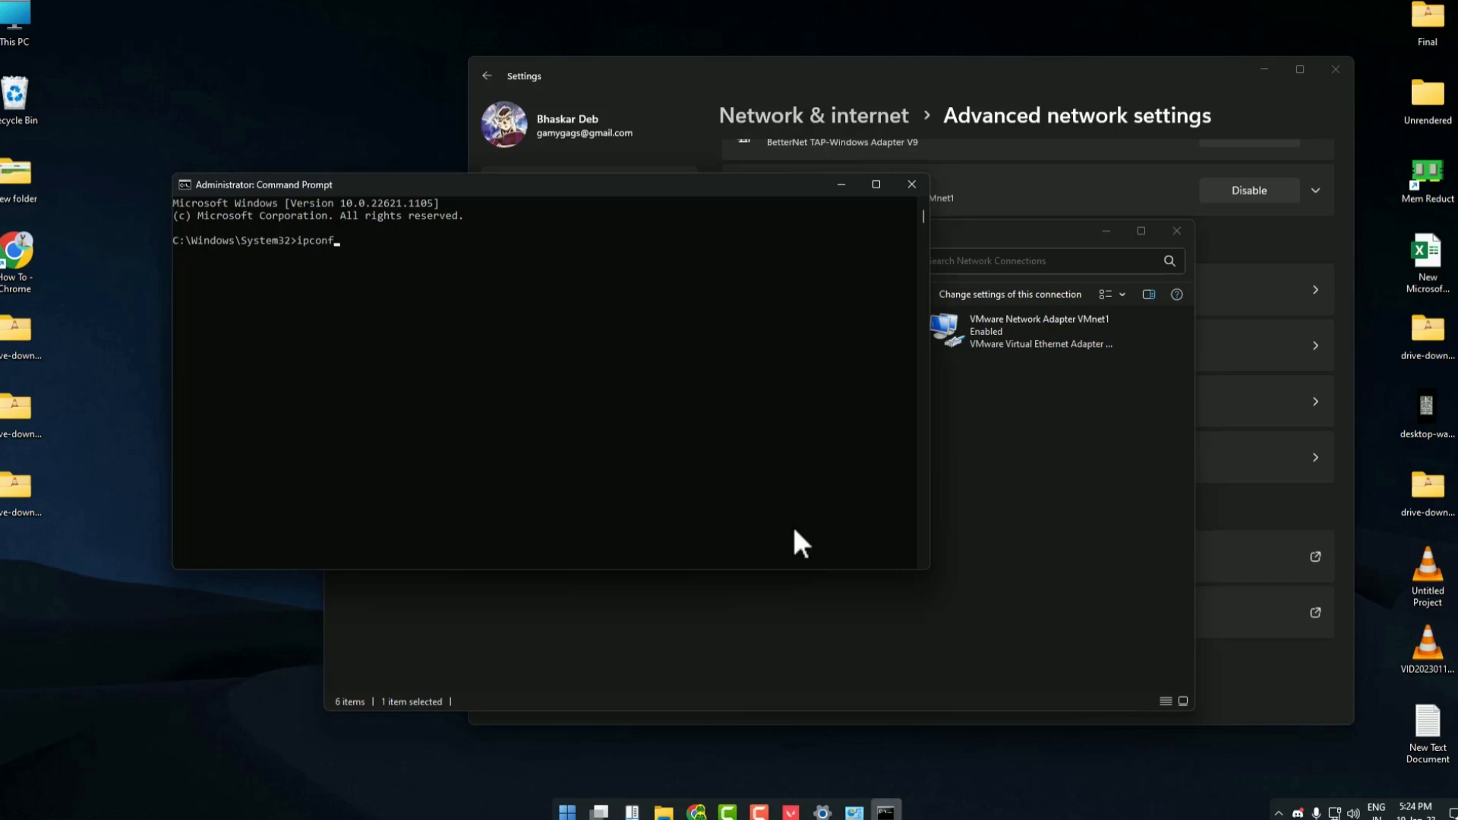
{"action": "type", "text": "ig"}
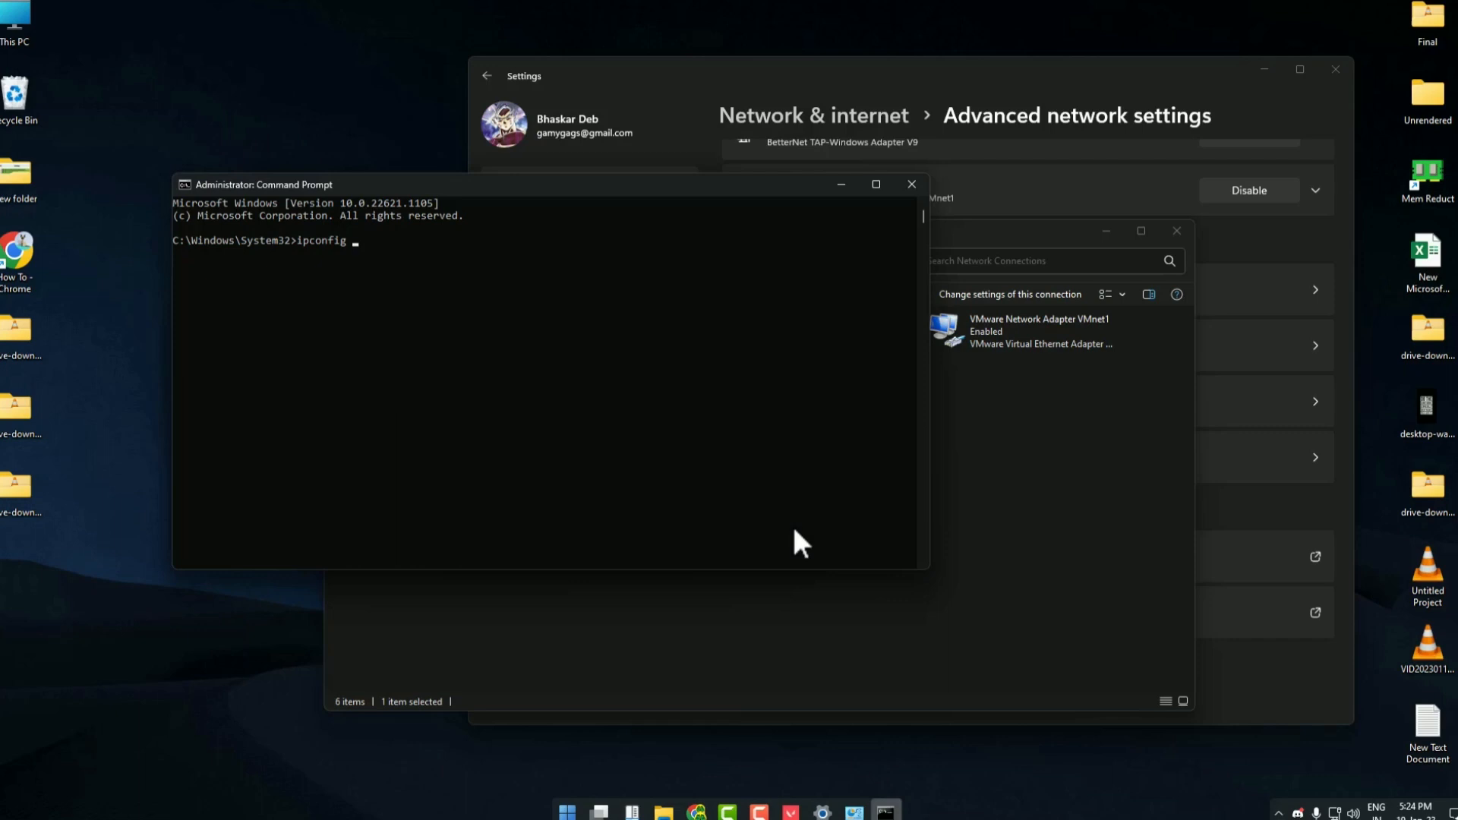
{"action": "type", "text": "/a"}
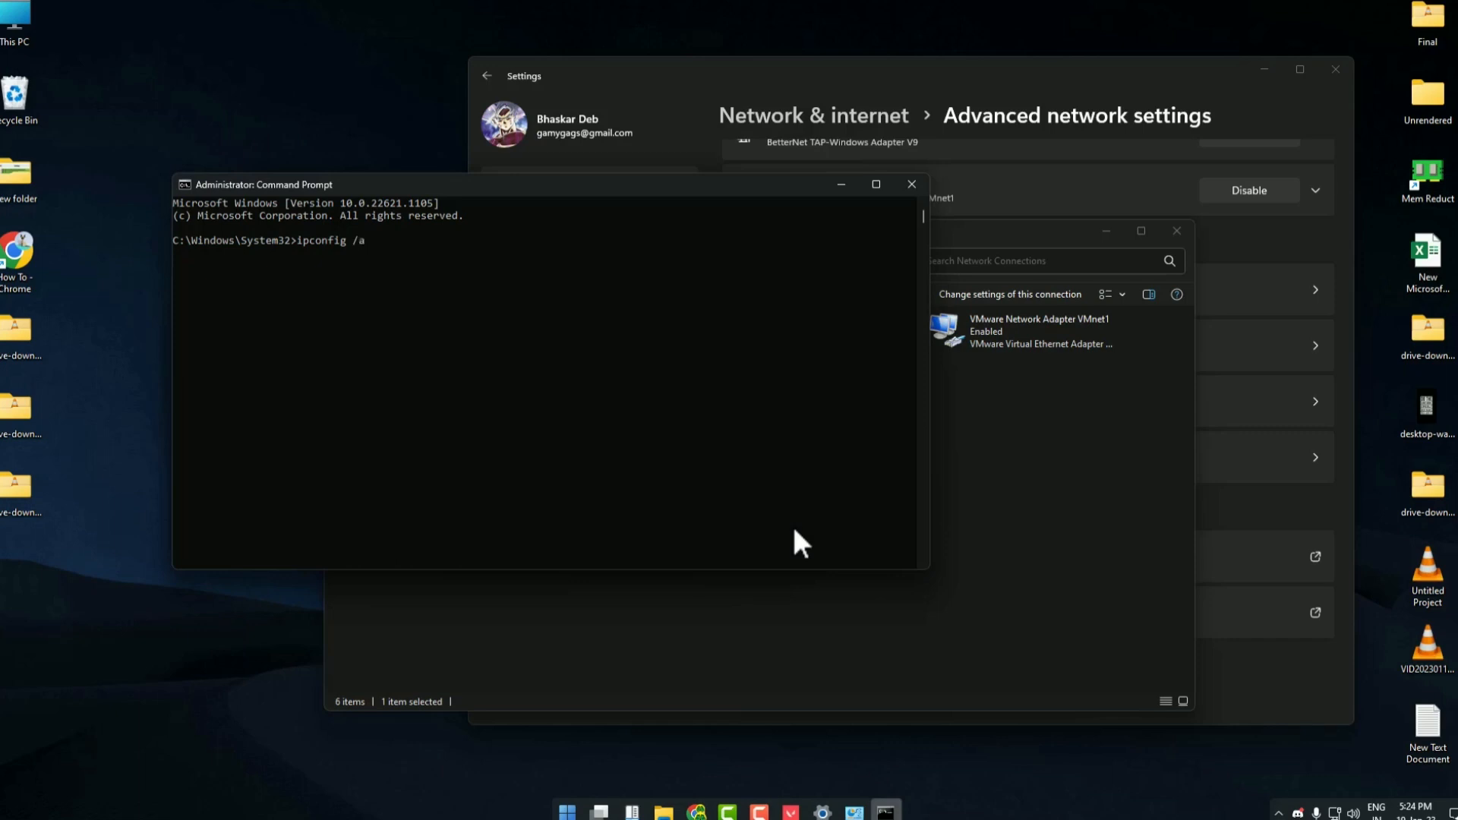
{"action": "type", "text": "ll"}
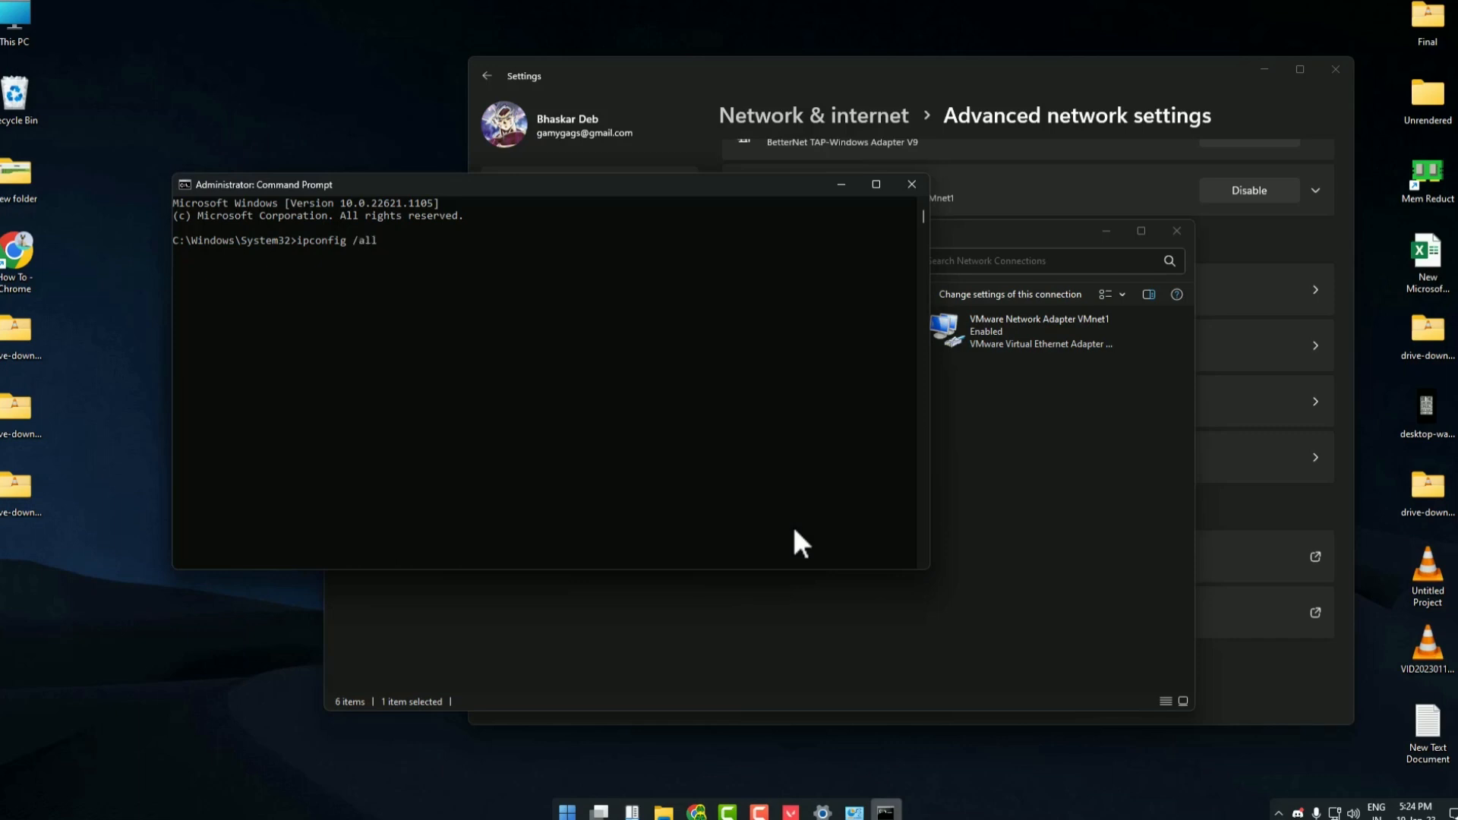